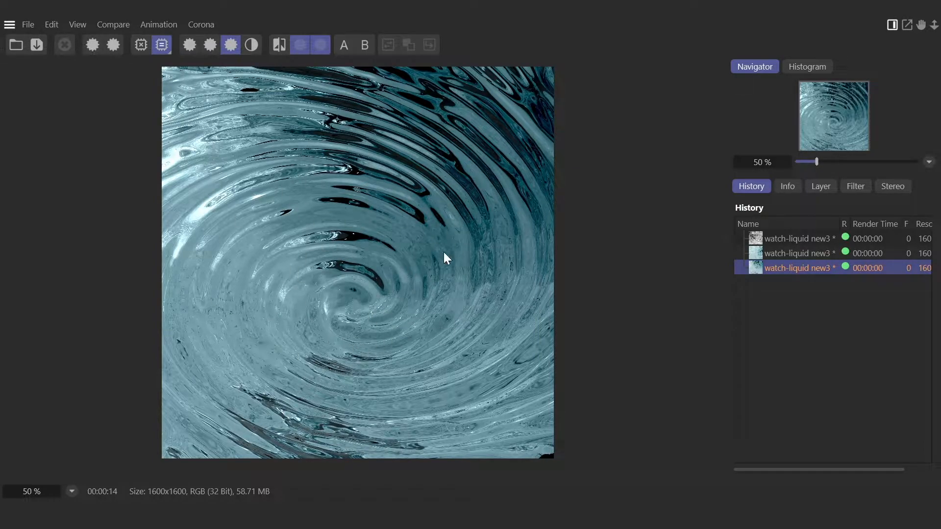
mouse_move(360, 354)
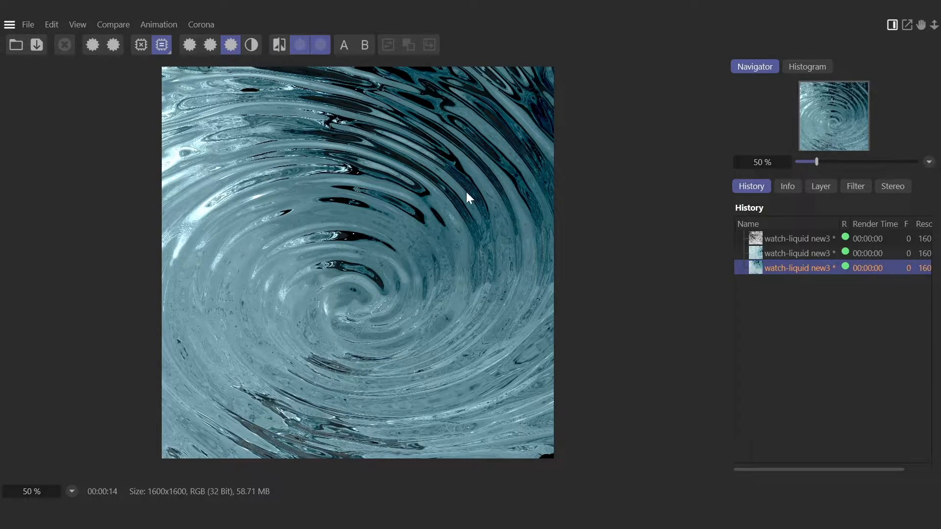
mouse_move(360, 265)
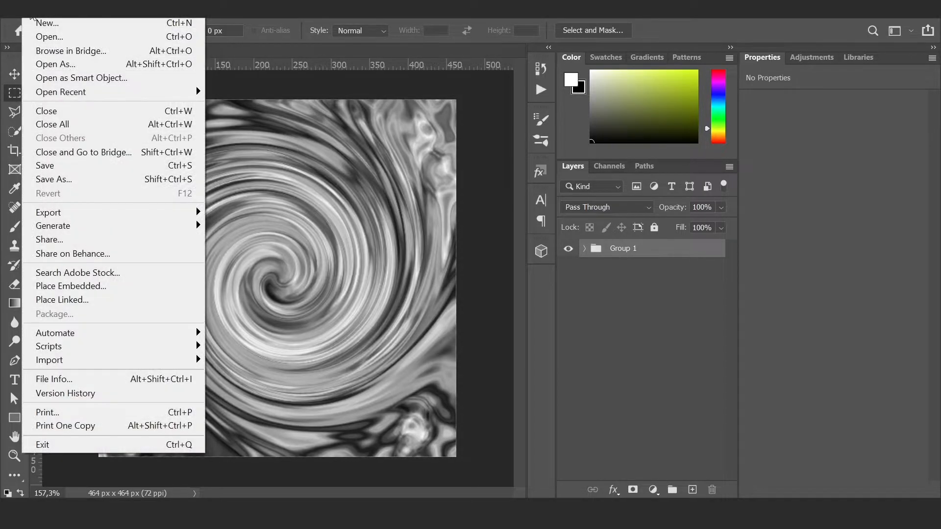
Step: Create a 500 × 500 px white document and unlock its background into Layer 0
left_click(49, 23)
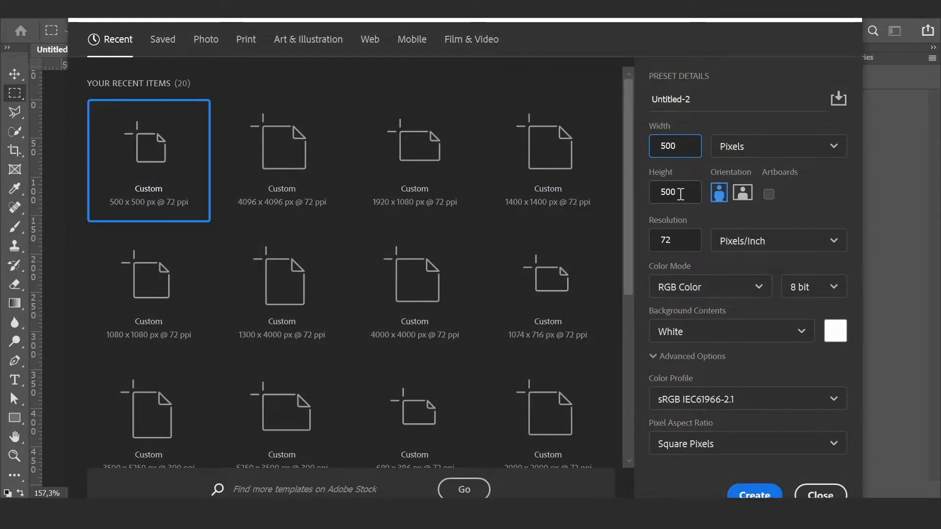
left_click(755, 495)
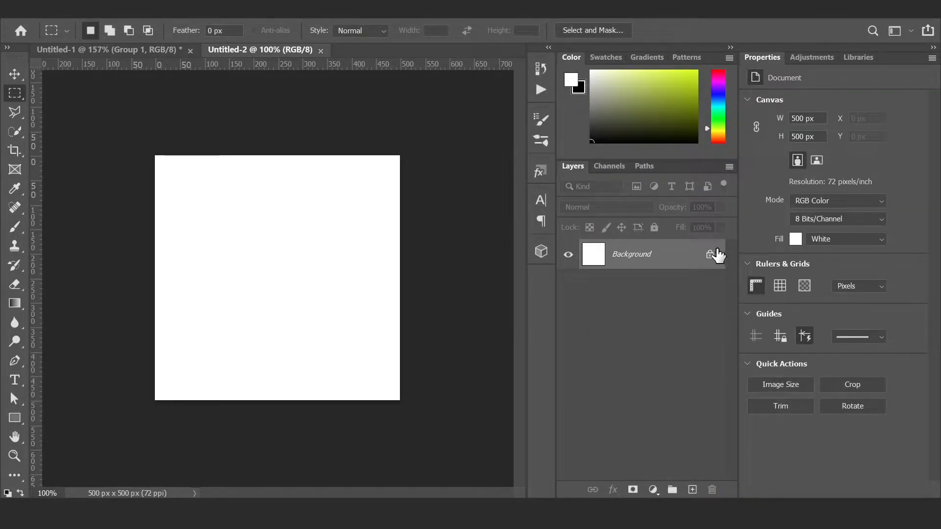
left_click(712, 254)
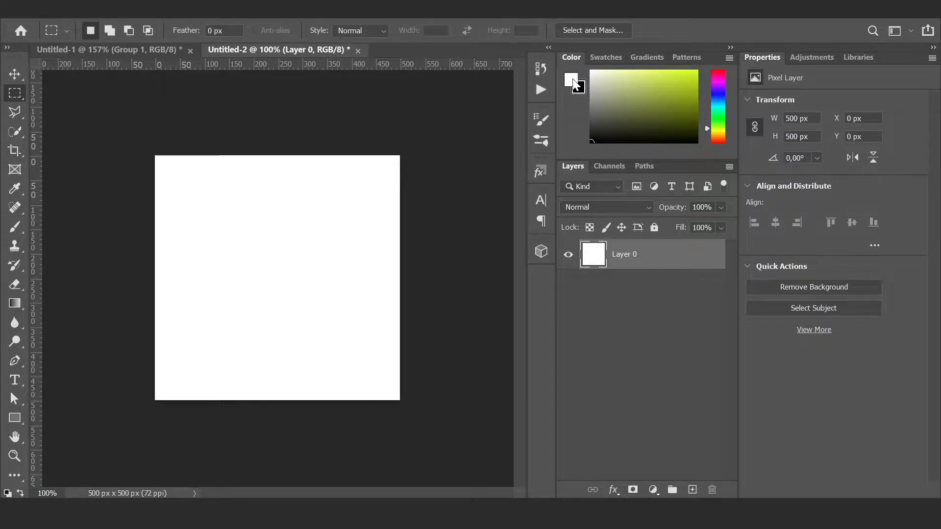
mouse_move(582, 94)
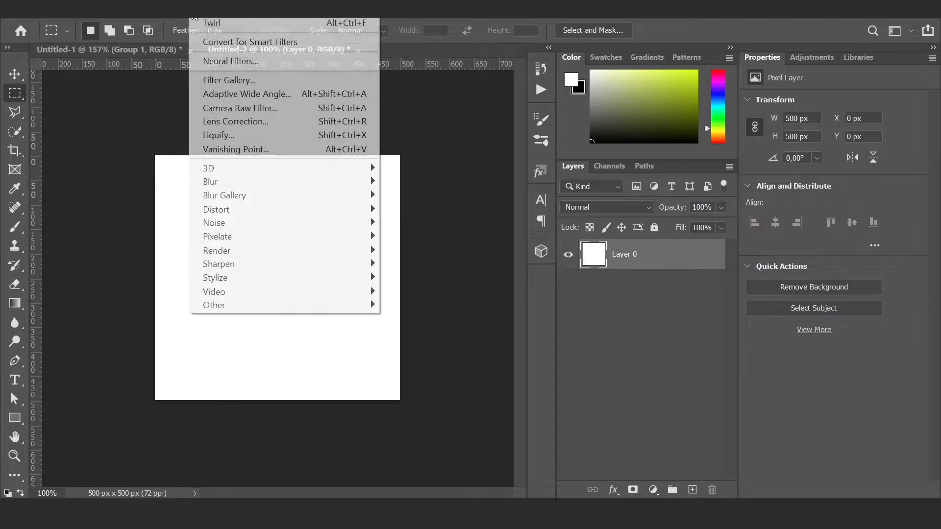
mouse_move(231, 172)
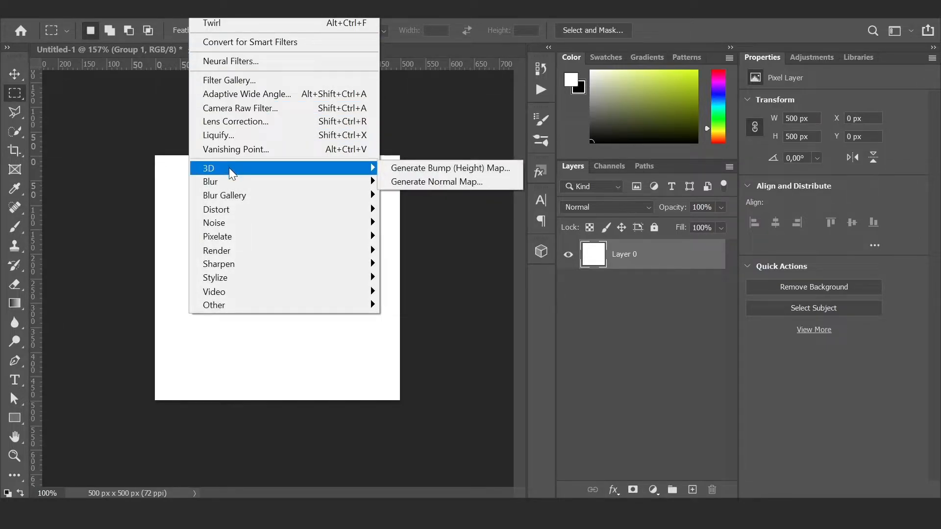
mouse_move(235, 195)
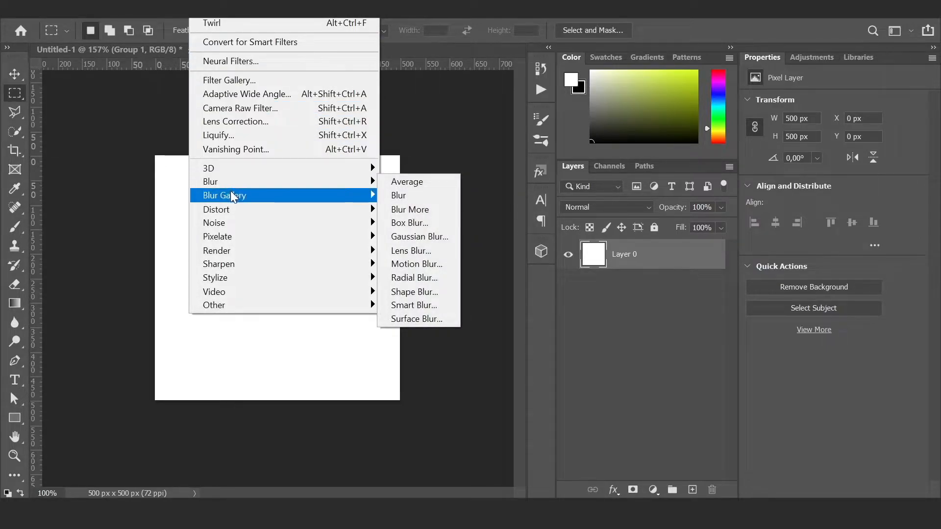
mouse_move(227, 263)
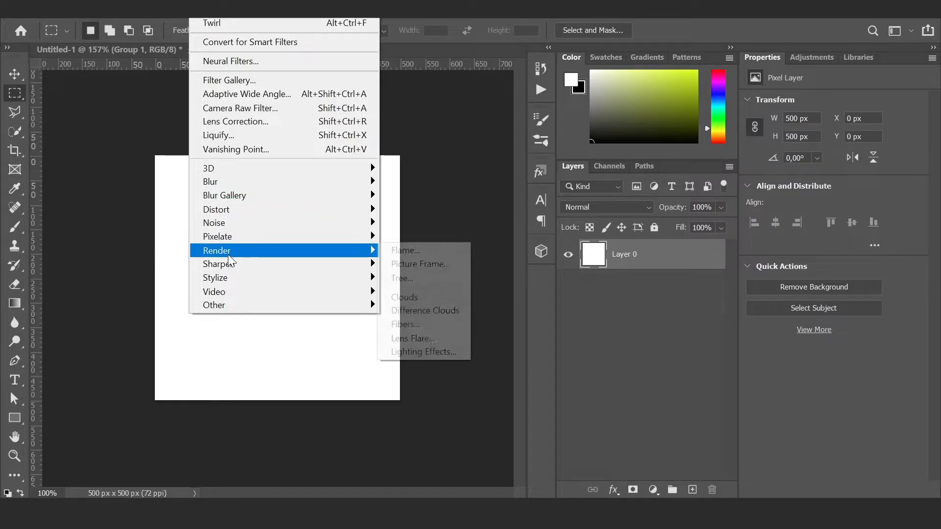
Step: Fill Layer 0 with a rendered Clouds pattern
left_click(404, 297)
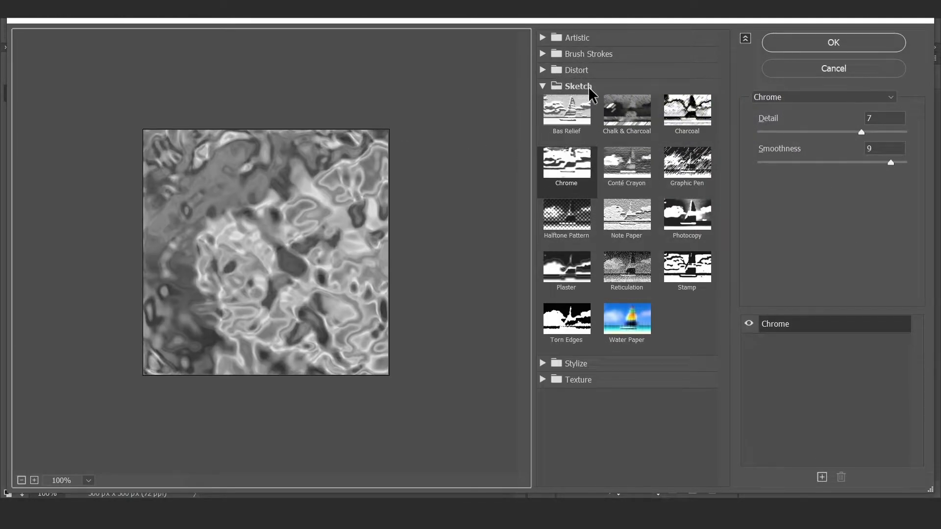
mouse_move(577, 170)
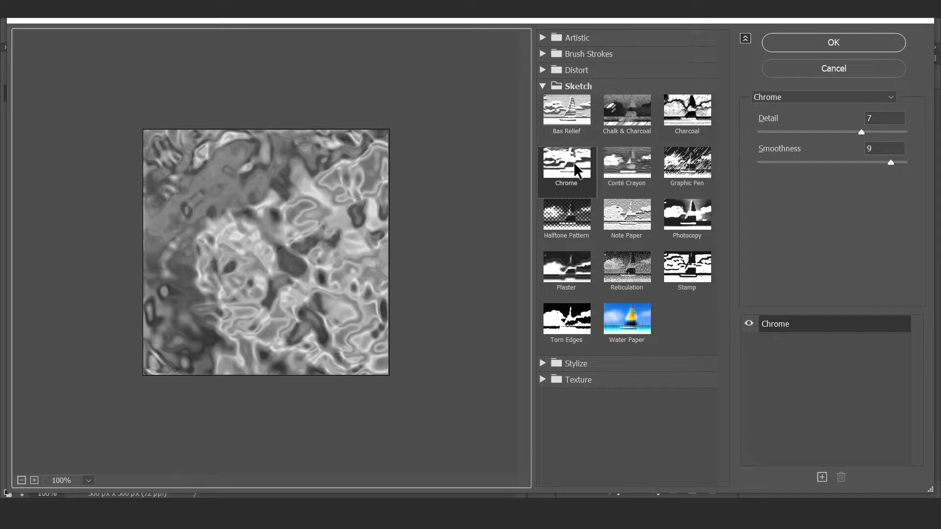
mouse_move(890, 162)
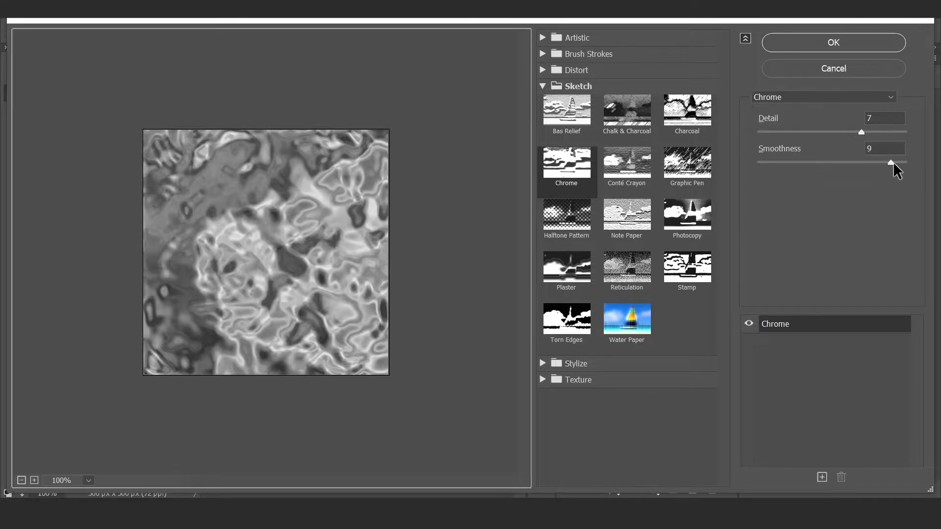
Step: Apply the Chrome sketch effect (detail 7, smoothness 9) to the cloud layer
left_click(833, 42)
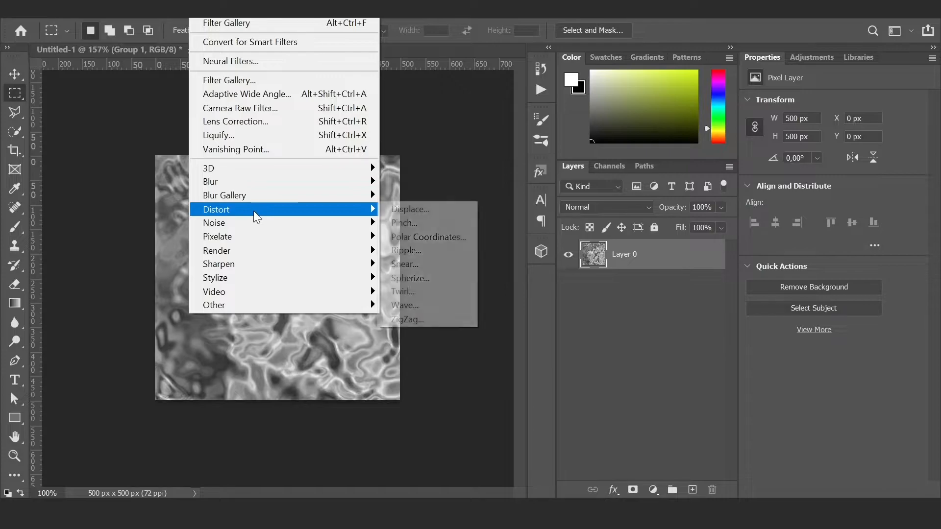
mouse_move(416, 294)
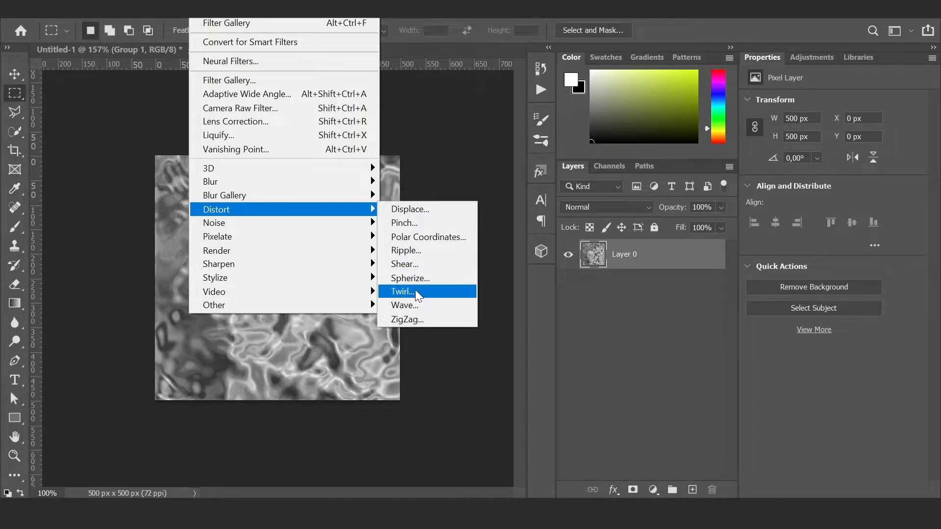
Step: Apply a Twirl distortion at about 518° to spiral the chrome texture
left_click(402, 291)
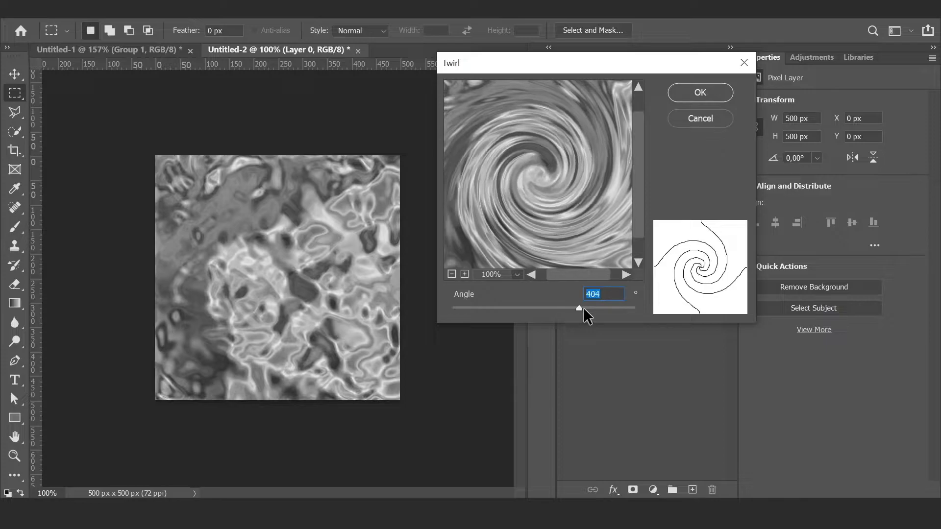
left_click_drag(579, 308, 588, 308)
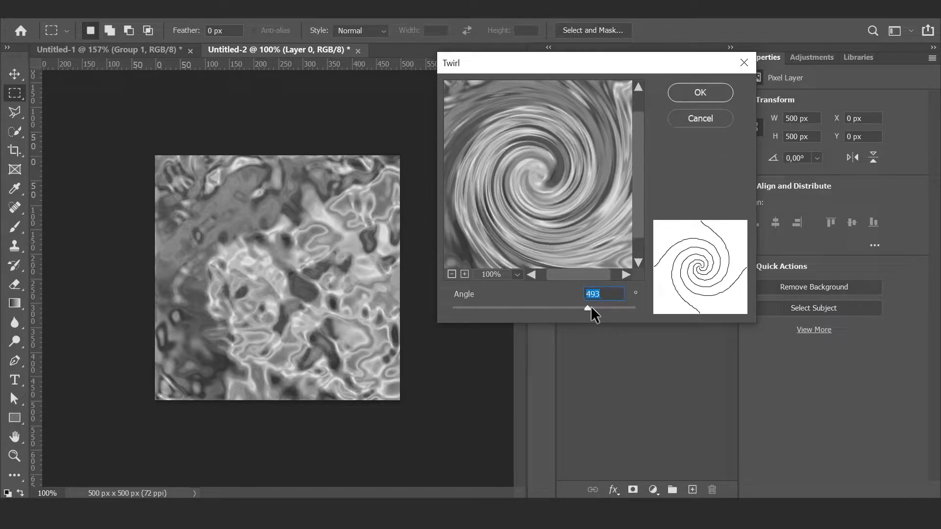
left_click_drag(586, 307, 597, 307)
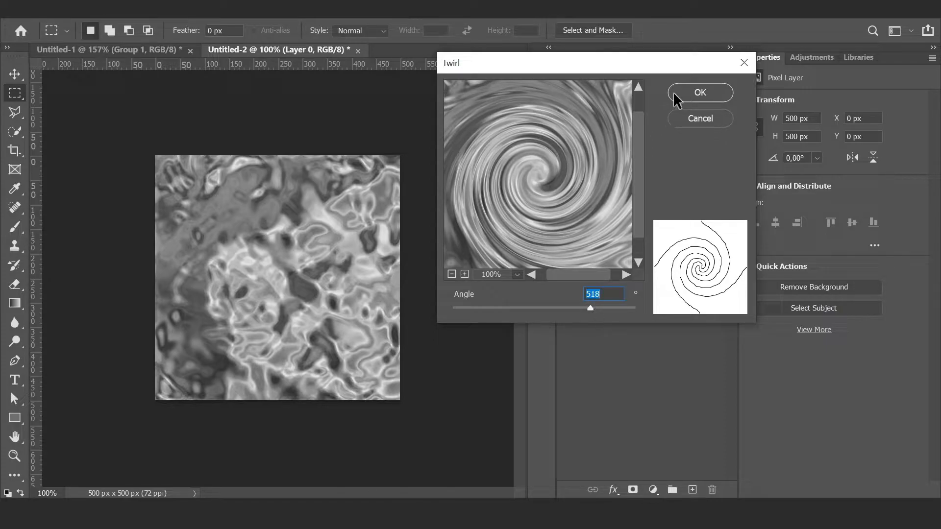
left_click(700, 92)
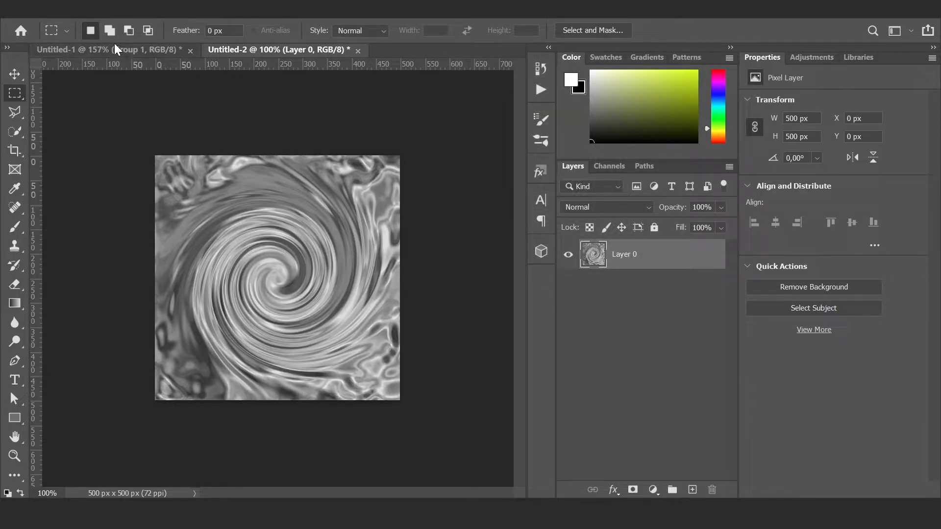
Step: Compare with the earlier swirl document, then start cropping the twirl to 442 × 442 px
left_click(98, 51)
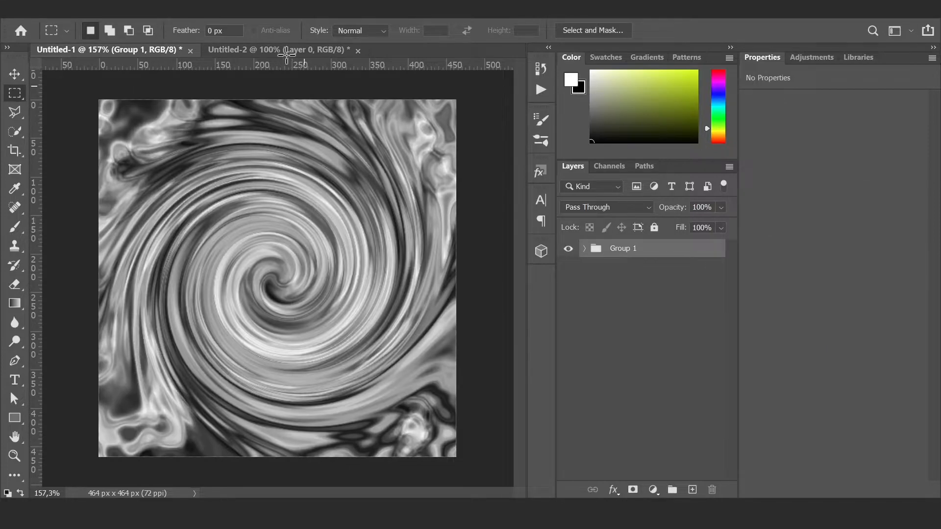
left_click(276, 50)
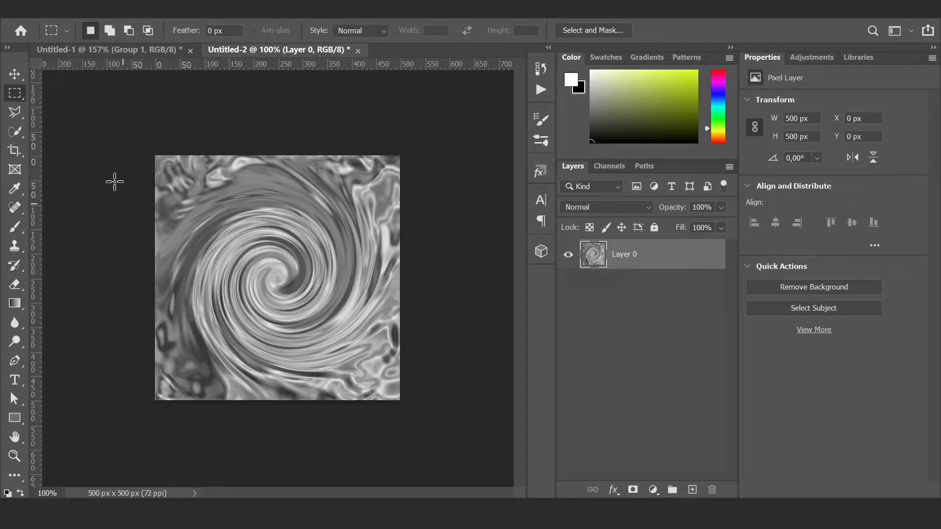
left_click(14, 150)
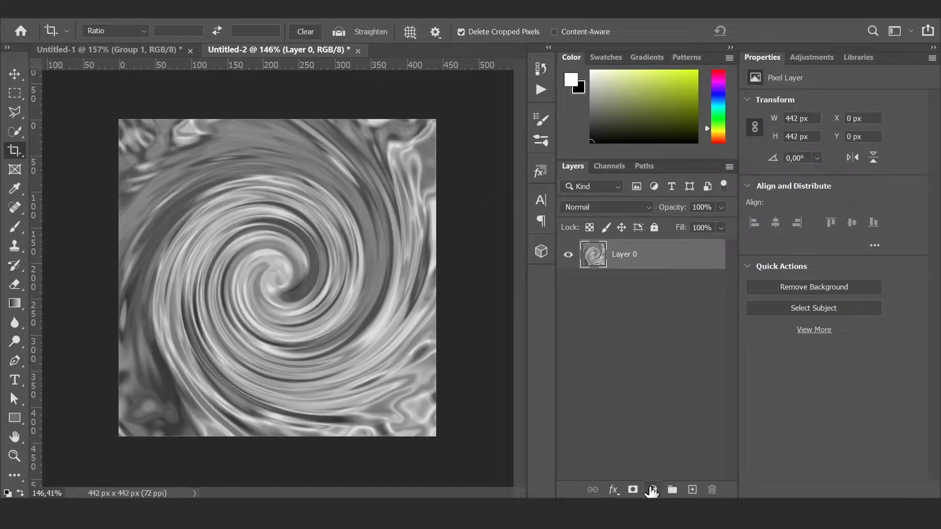
Step: Add a Levels adjustment (black 39, midtones tweaked) and view the latest Corona water render
left_click(653, 490)
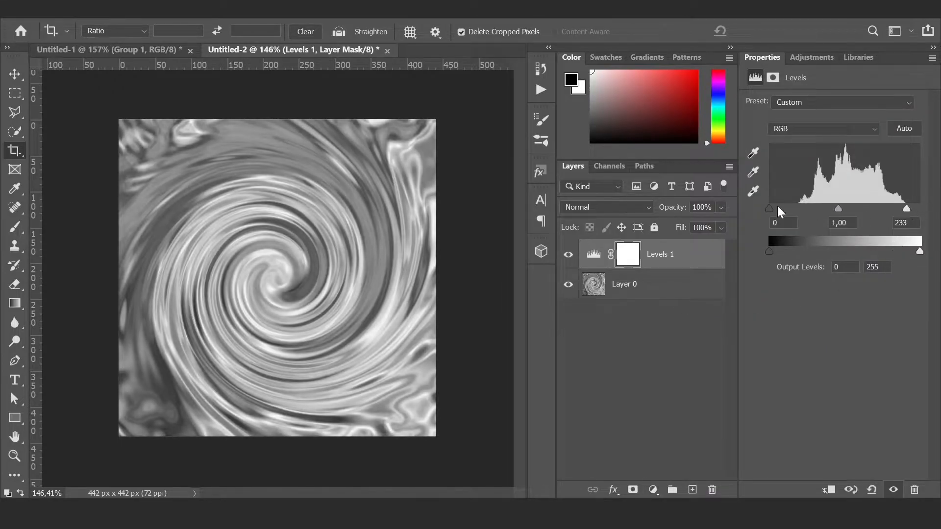
left_click_drag(770, 209, 791, 209)
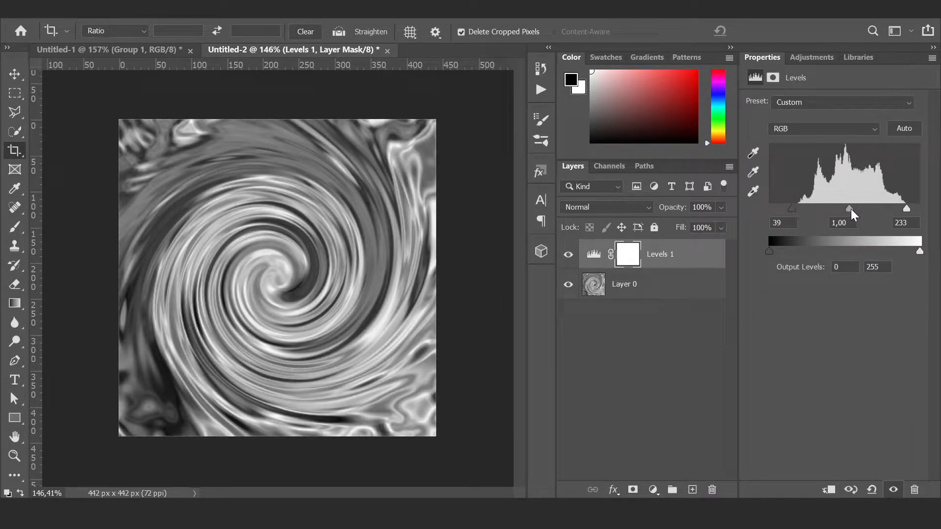
left_click_drag(849, 210, 846, 210)
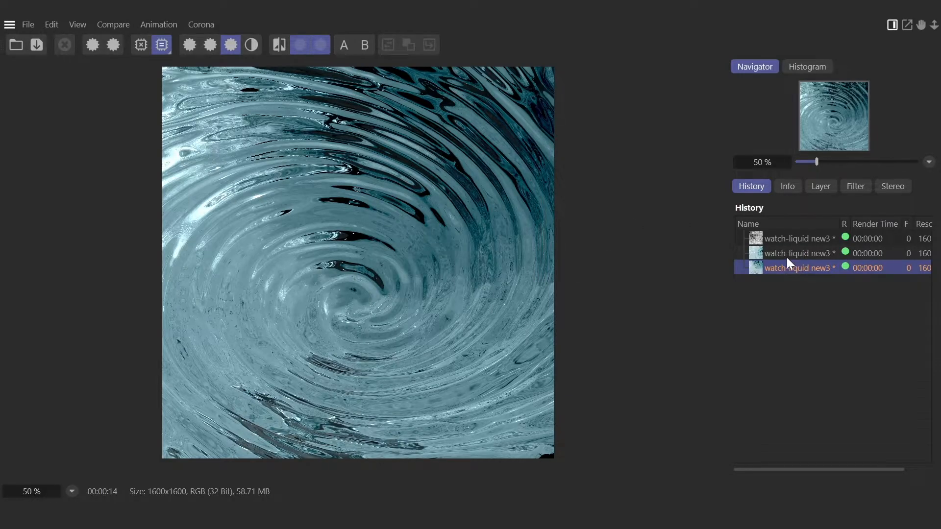
left_click(798, 253)
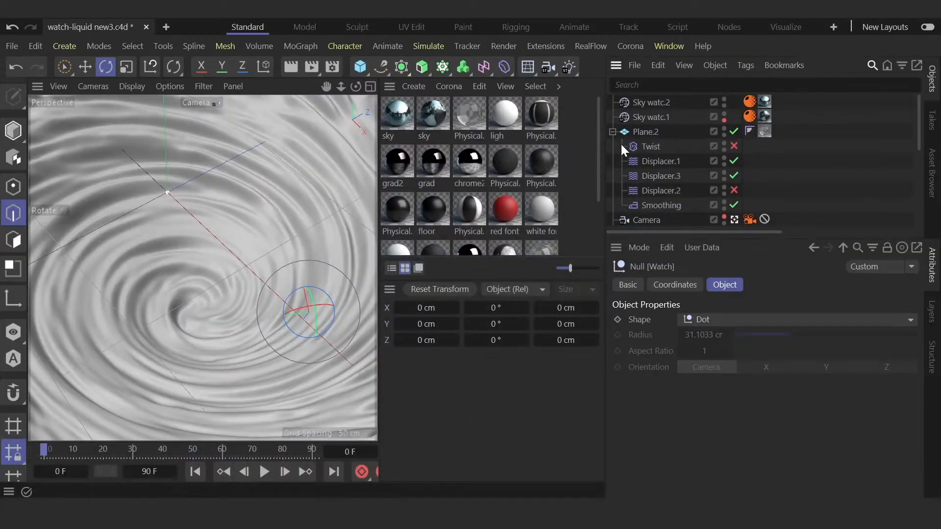
Step: Select Plane.2 to show its 200 × 200 cm, 400-segment settings
left_click(646, 131)
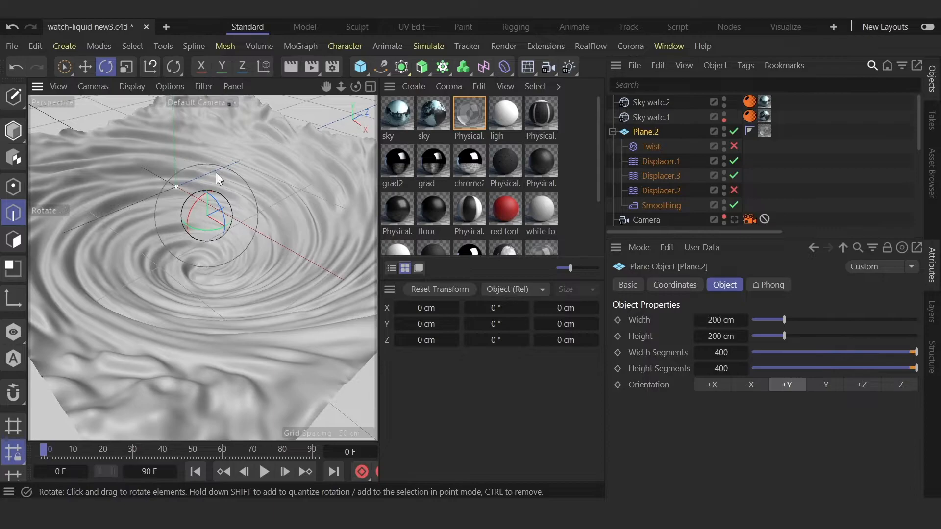
mouse_move(720, 337)
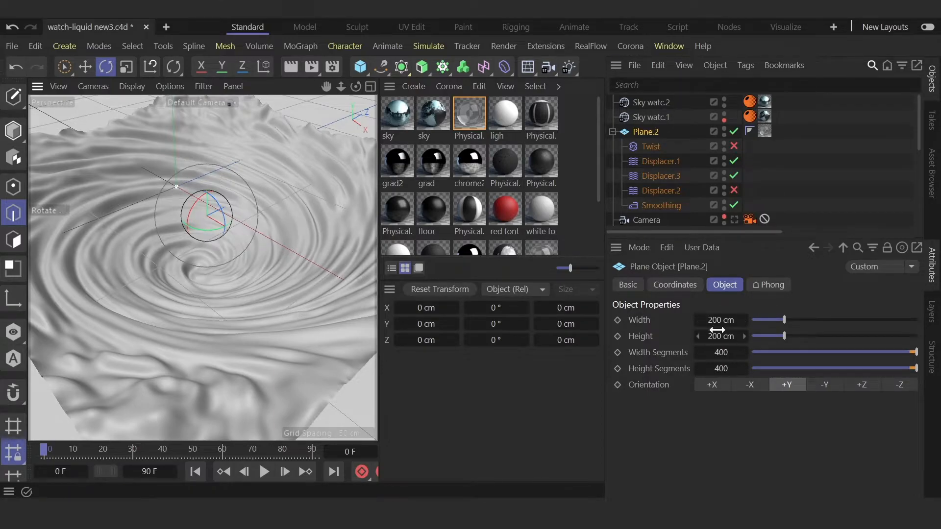
Step: Disable Twist, Smoothing and the other displacers, leaving only Displacer.3 rippling the plane
left_click(734, 160)
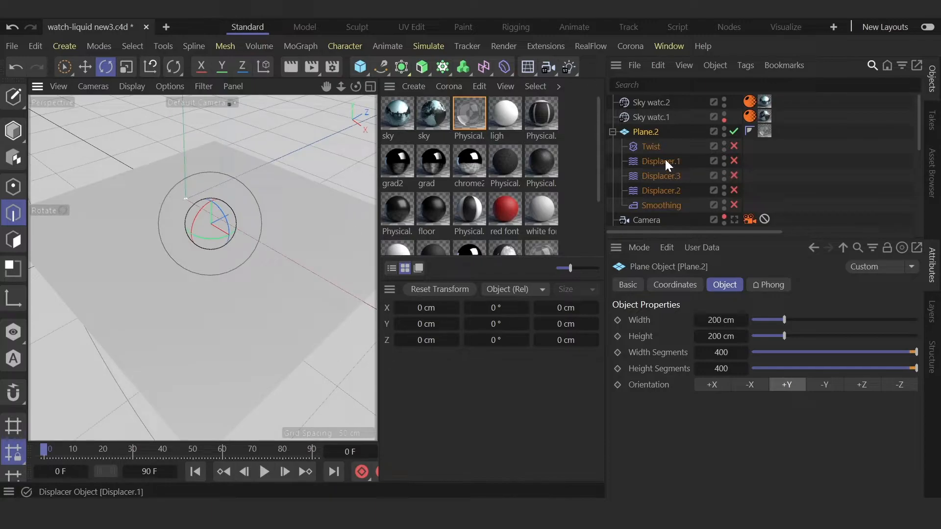
left_click(485, 67)
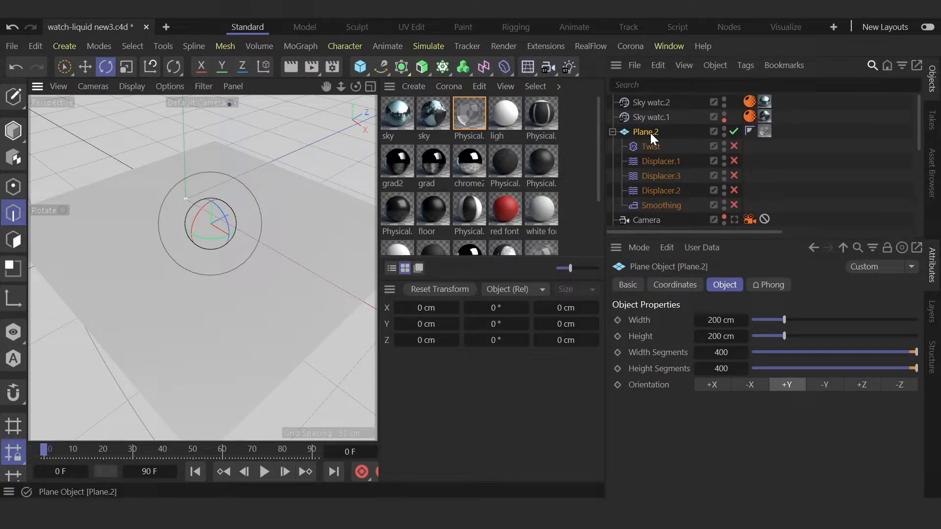
left_click(733, 175)
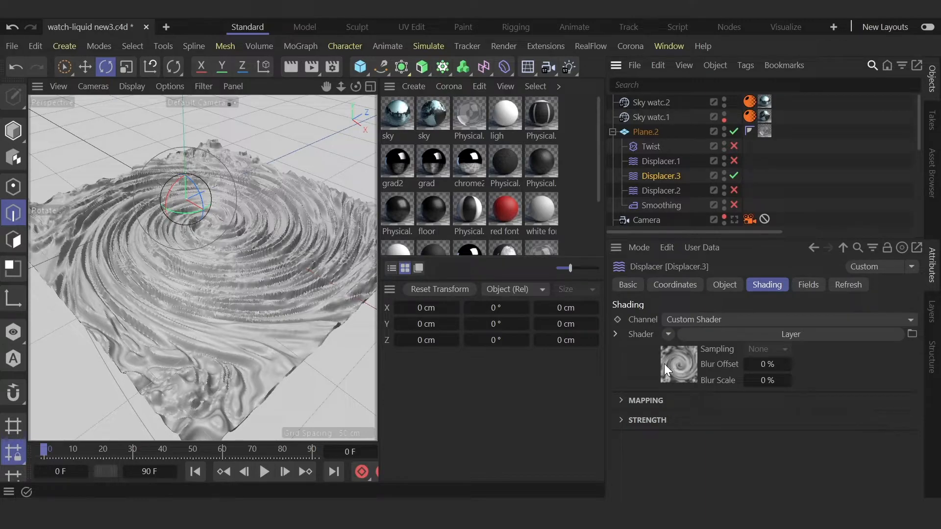
mouse_move(671, 359)
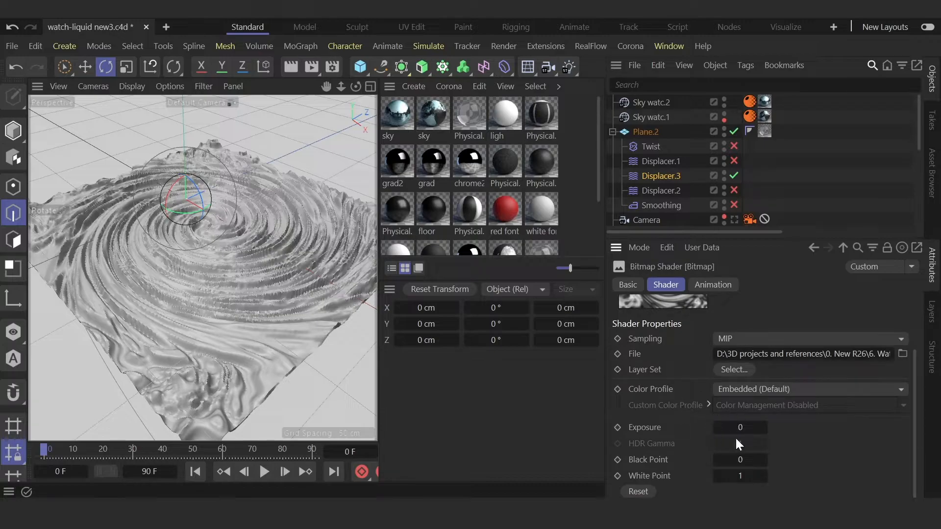
Step: Step back from the bitmap to the shading level and select Displacer.1 with its Gradient shader
left_click(843, 247)
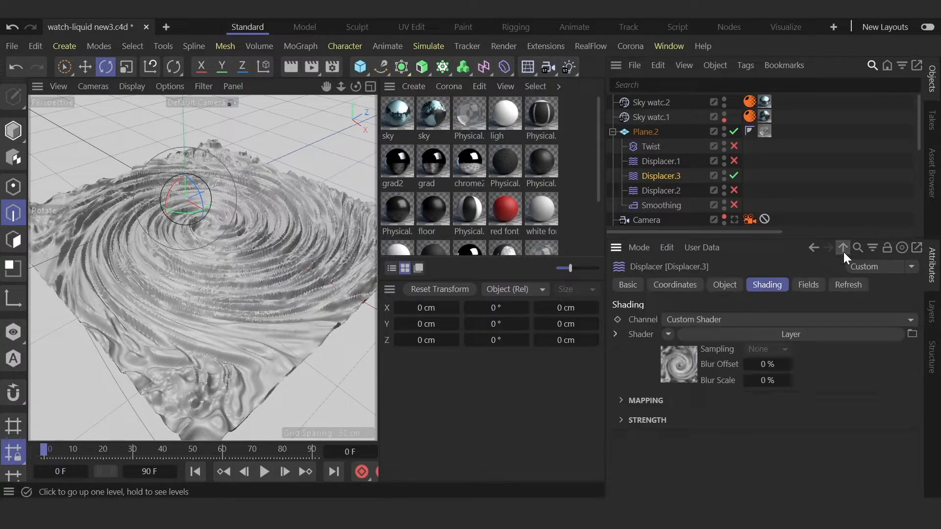
left_click(661, 161)
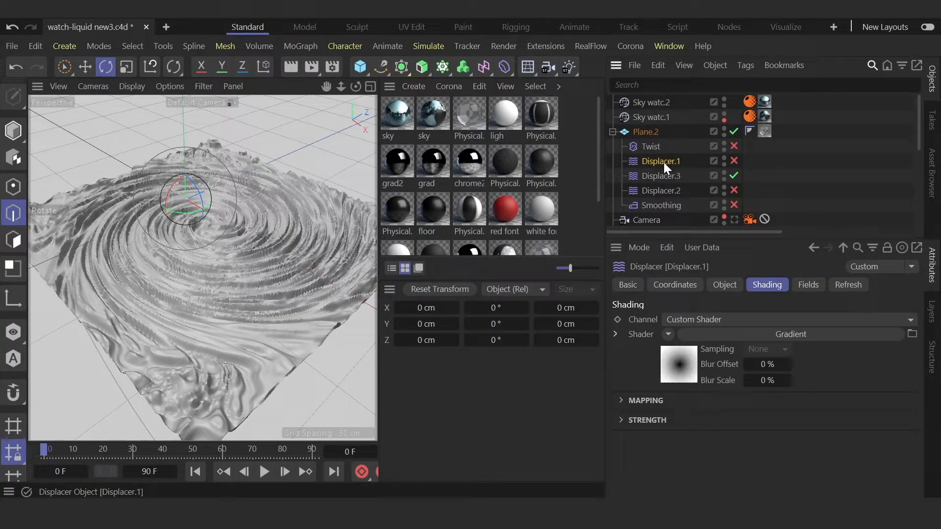
Step: Enable Displacer.1 alongside Displacer.3, leaving its Gradient shader type unchanged
left_click(733, 160)
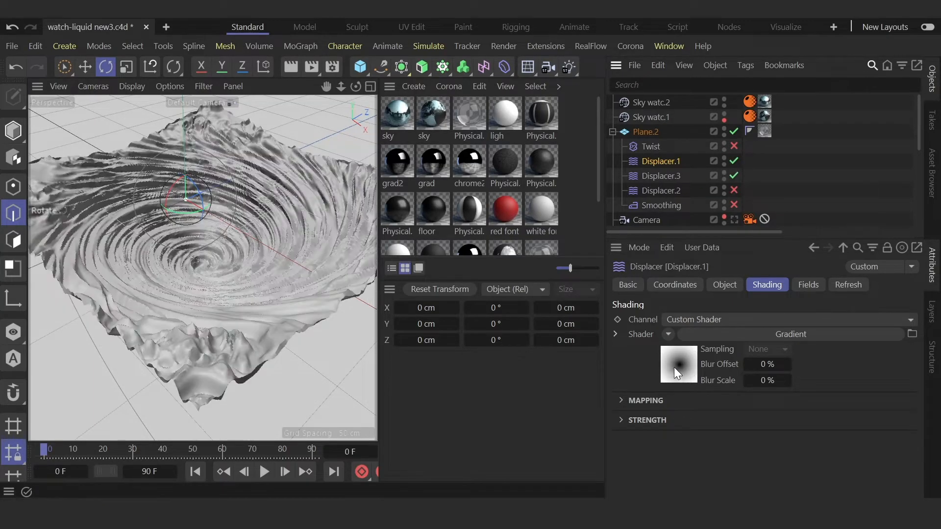
left_click(667, 334)
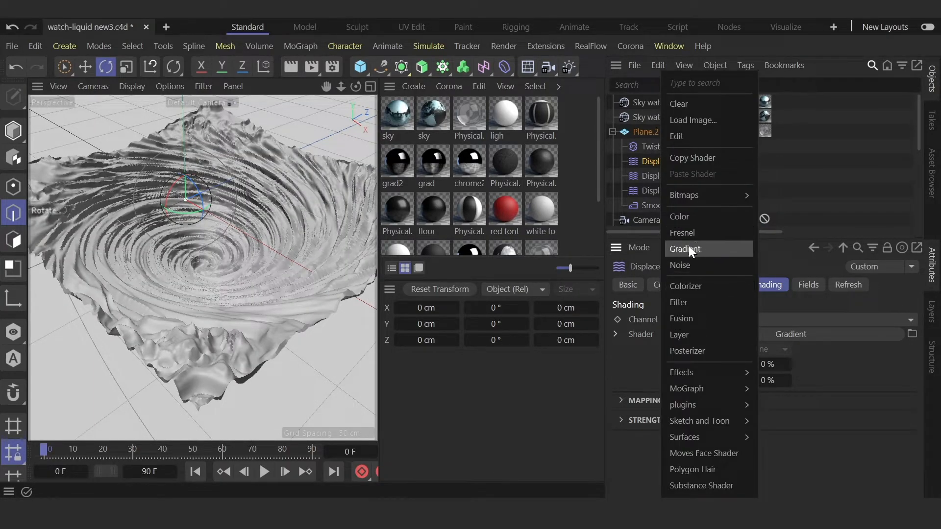
left_click(684, 249)
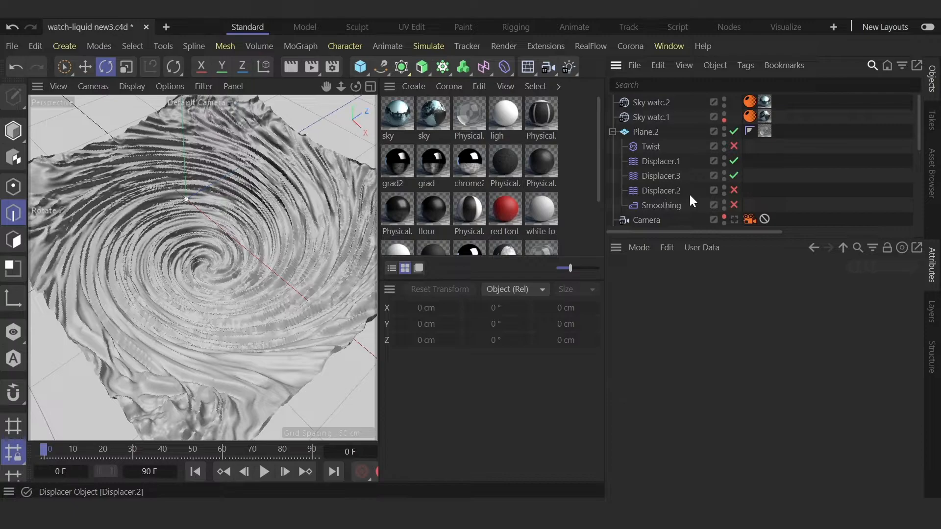
Step: Enable the Smoothing deformer to soften the swirl and bring up the sky material for editing
left_click(733, 204)
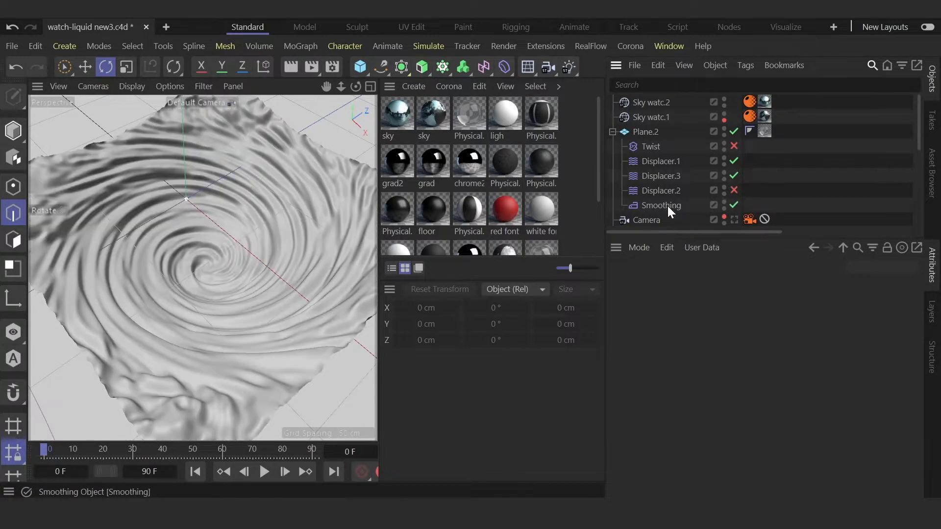
left_click(661, 206)
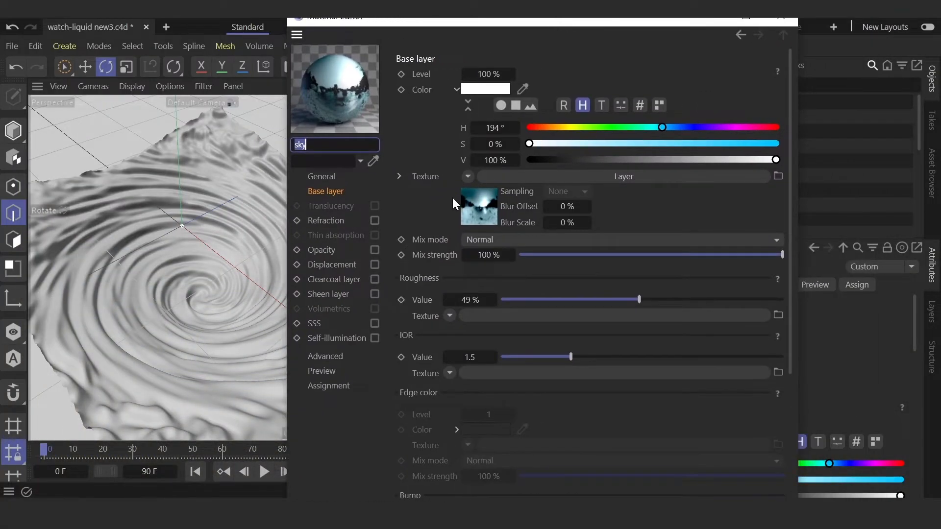
Step: Enter the base layer's Layer shader and toggle the brightness/contrast/gamma layer's visibility
left_click(466, 177)
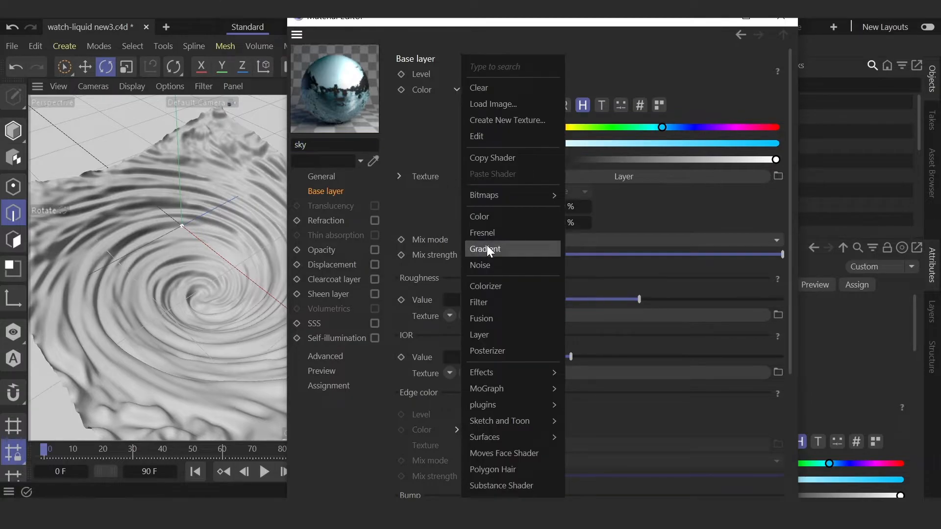
mouse_move(486, 341)
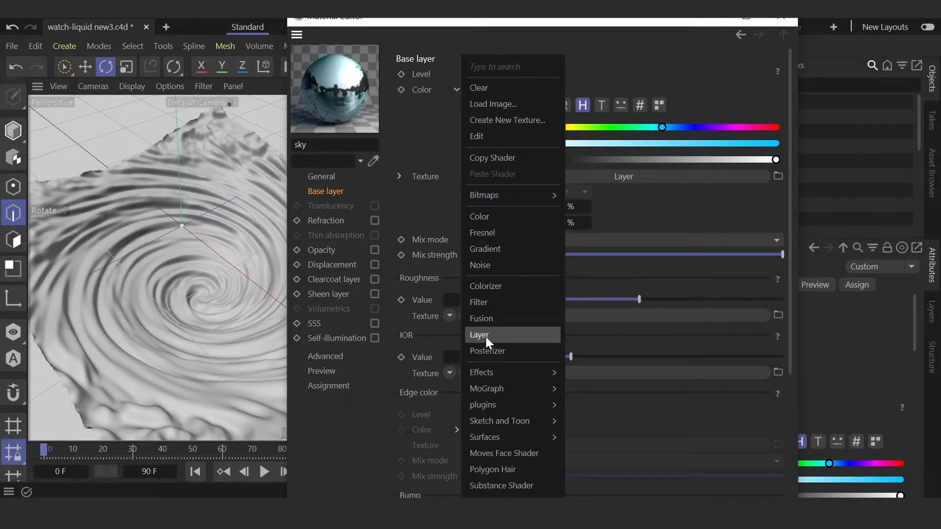
left_click(479, 335)
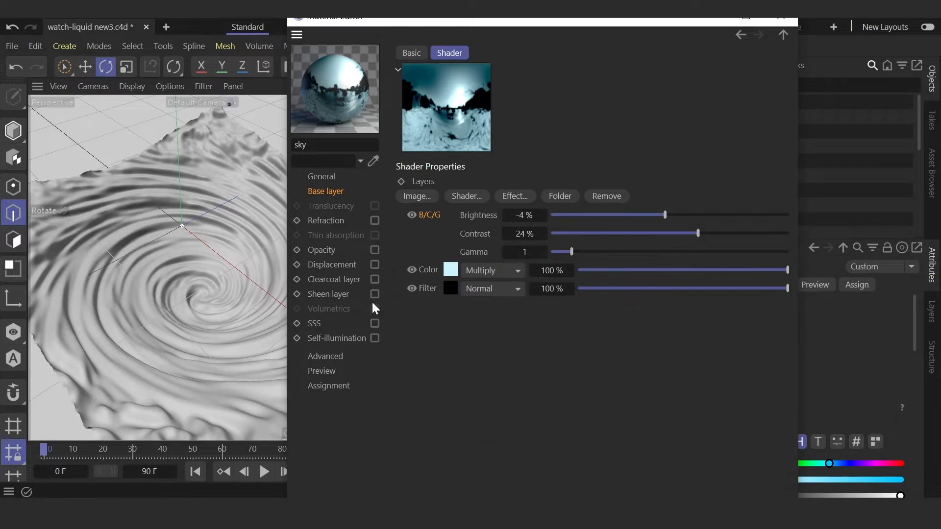
mouse_move(425, 234)
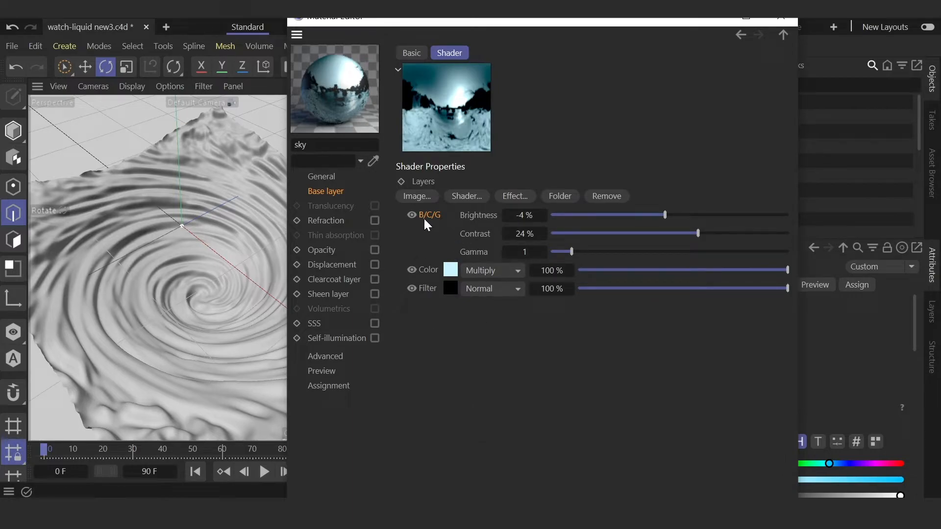
left_click(412, 214)
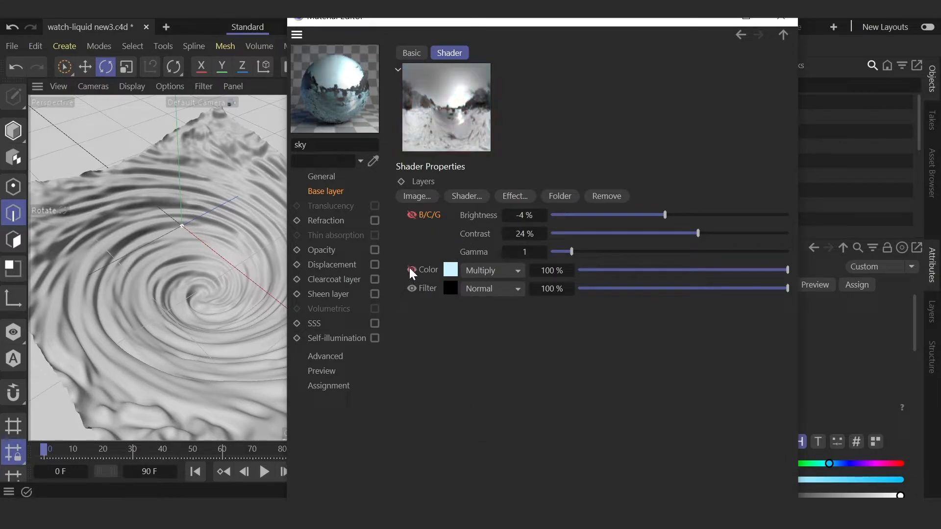
left_click(411, 270)
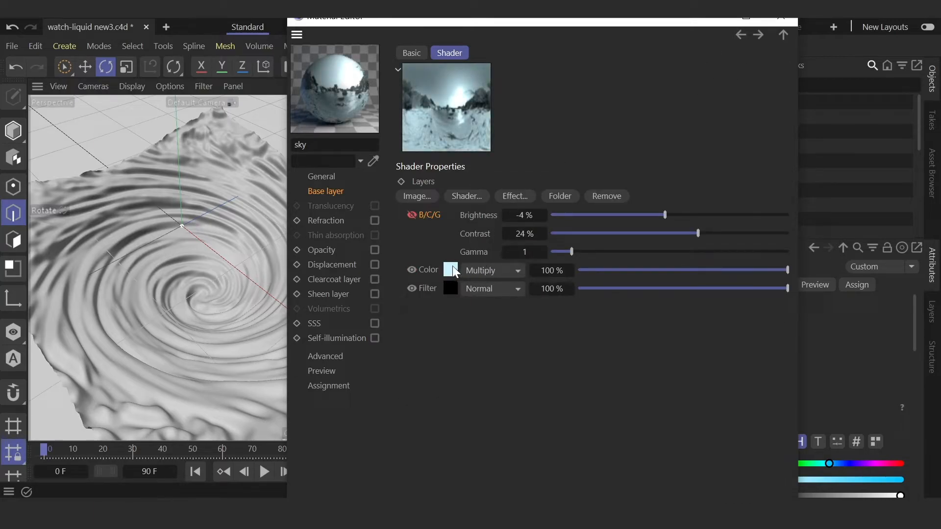
Step: Inspect the light blue multiply Color layer and the filter layer, returning to the layer list each time
left_click(467, 196)
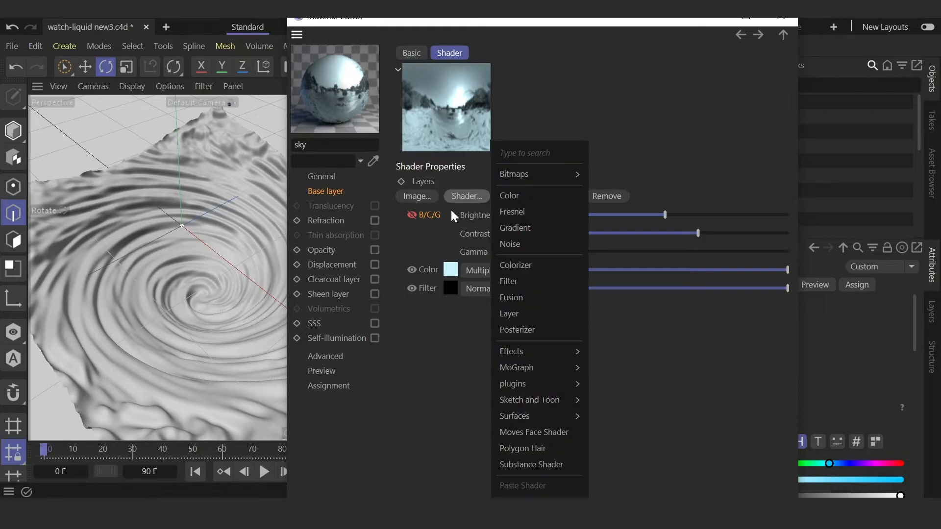
mouse_move(522, 198)
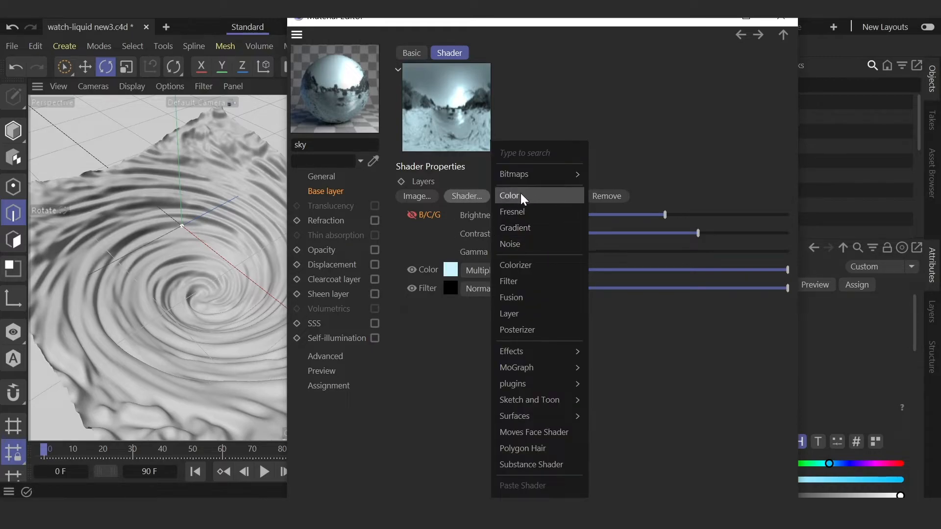
left_click(510, 195)
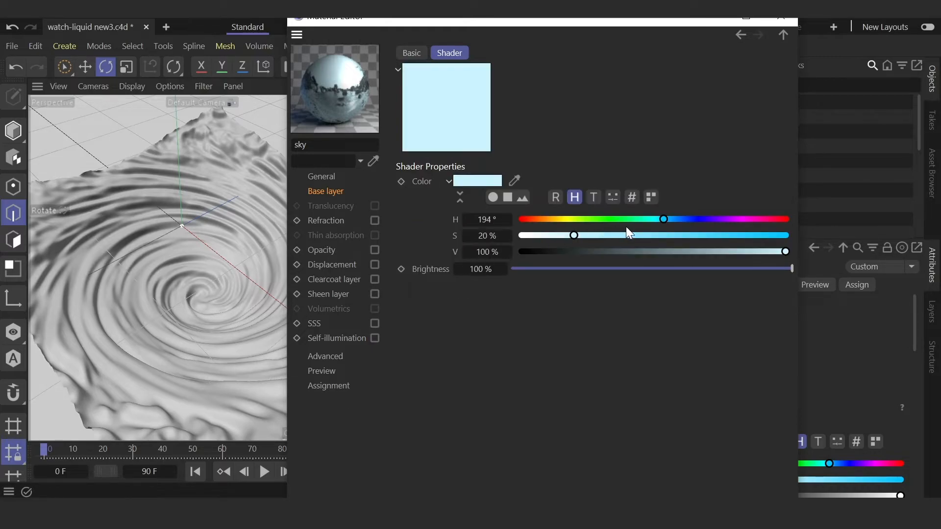
left_click(782, 34)
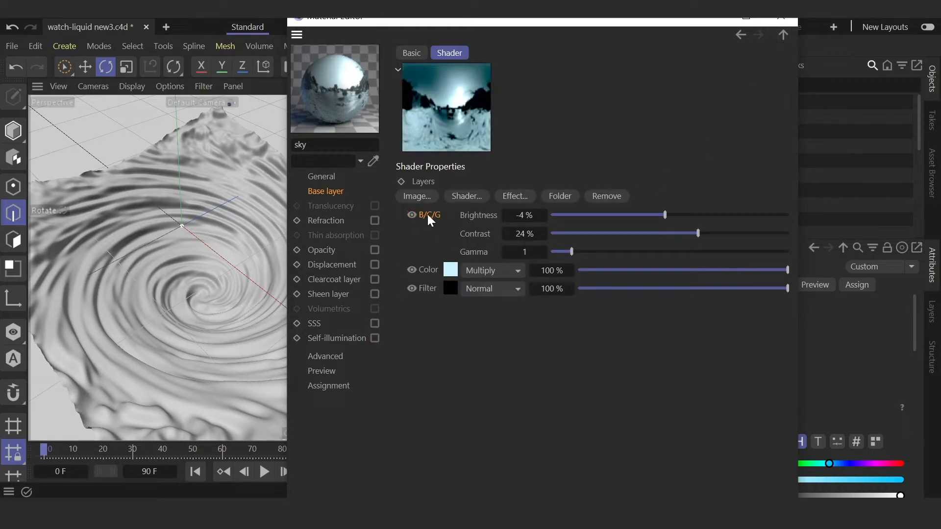
left_click(514, 196)
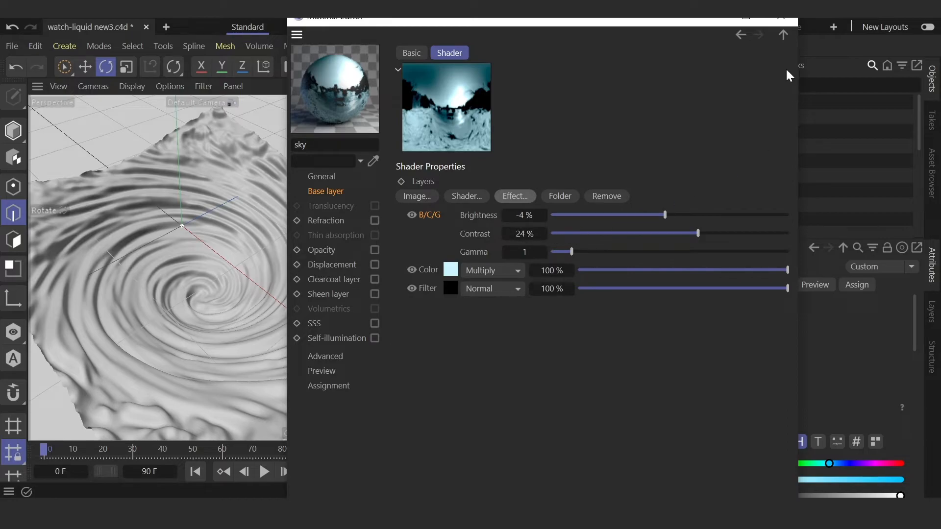
mouse_move(532, 104)
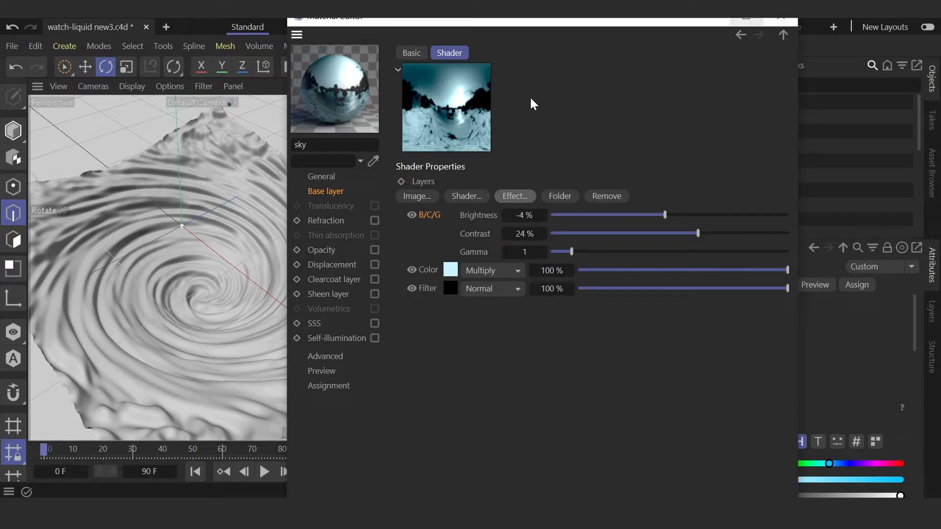
left_click(739, 34)
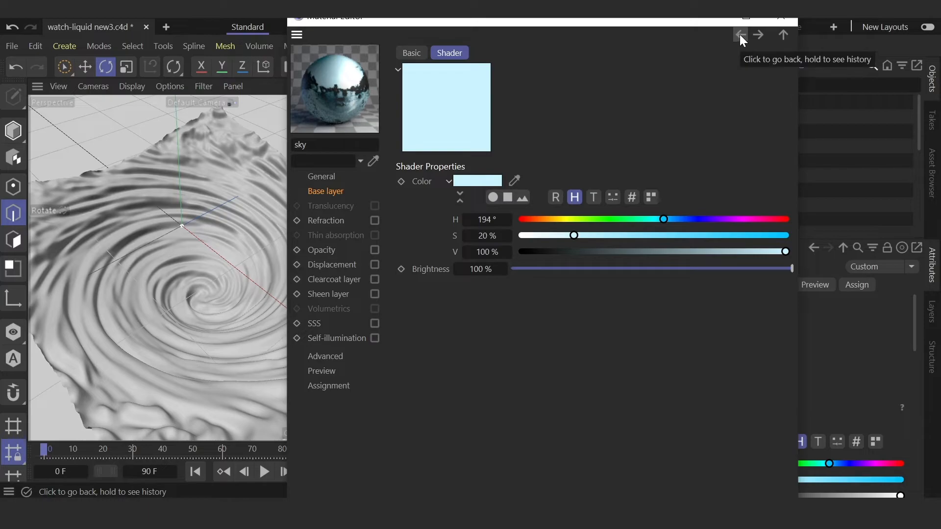
left_click(783, 35)
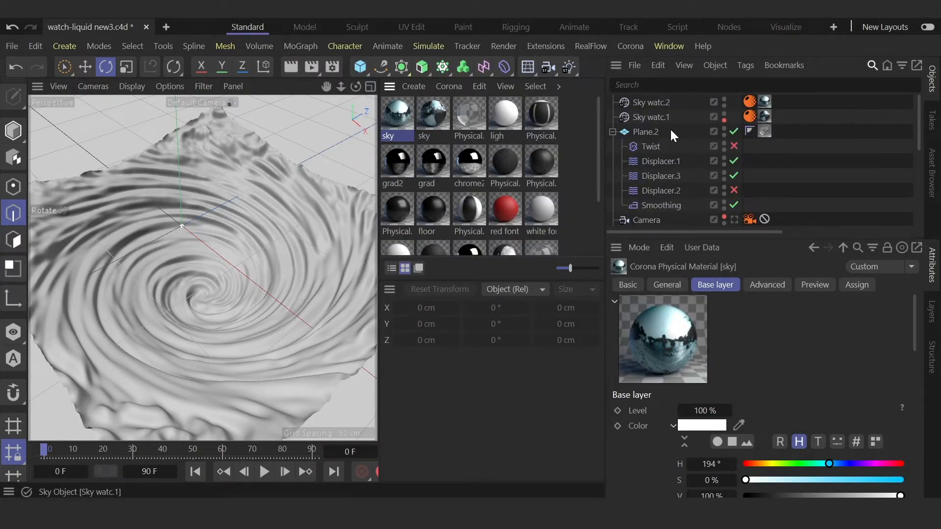
Step: Close the sky material editor and look at the swirl plane through the scene camera
left_click(645, 132)
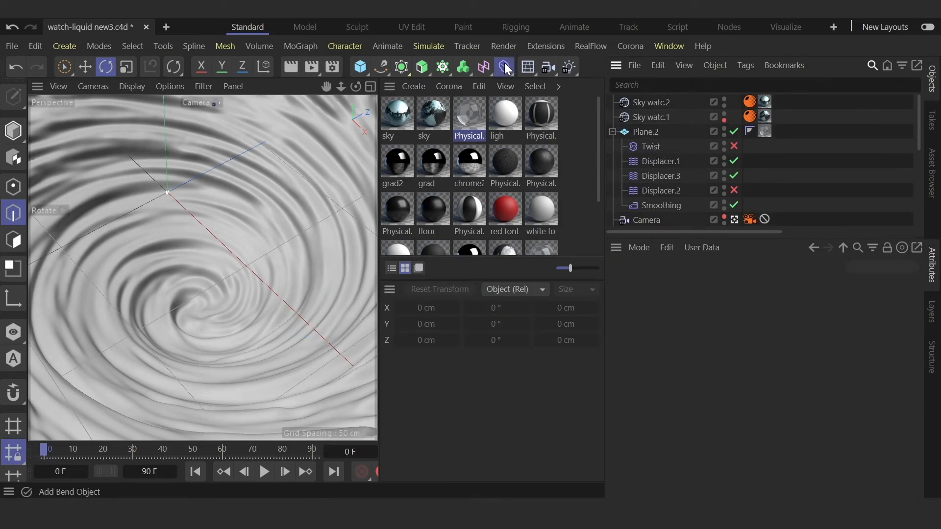
Step: Enable the Twist deformer and try angles 0° and 215°, settling on 84°
left_click(503, 67)
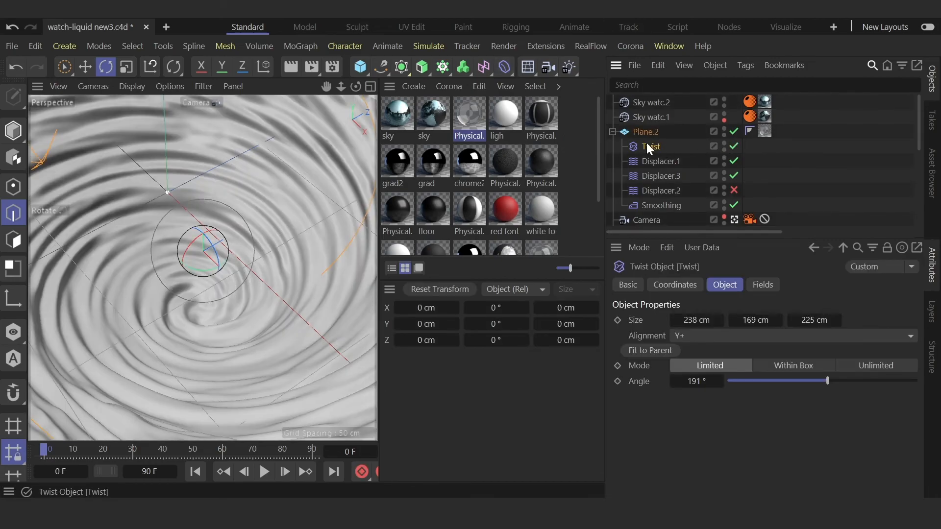
mouse_move(804, 383)
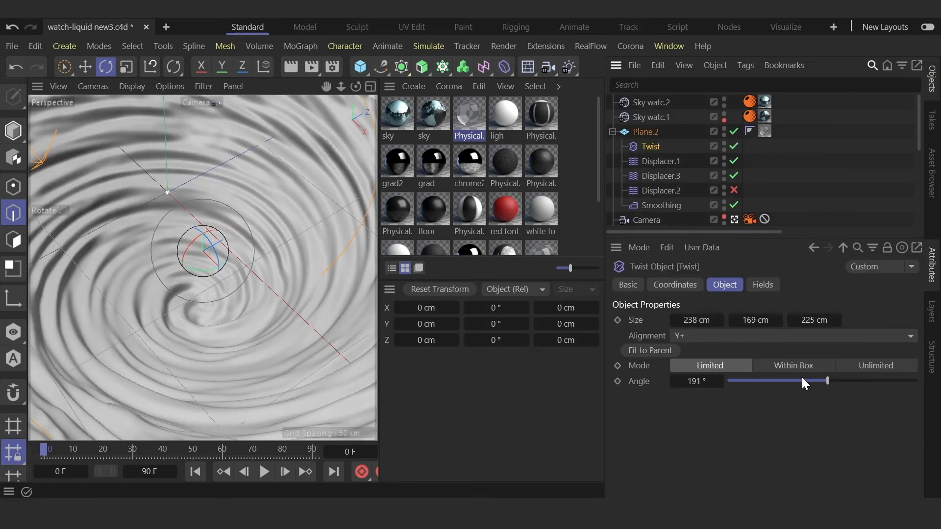
left_click_drag(827, 380, 728, 380)
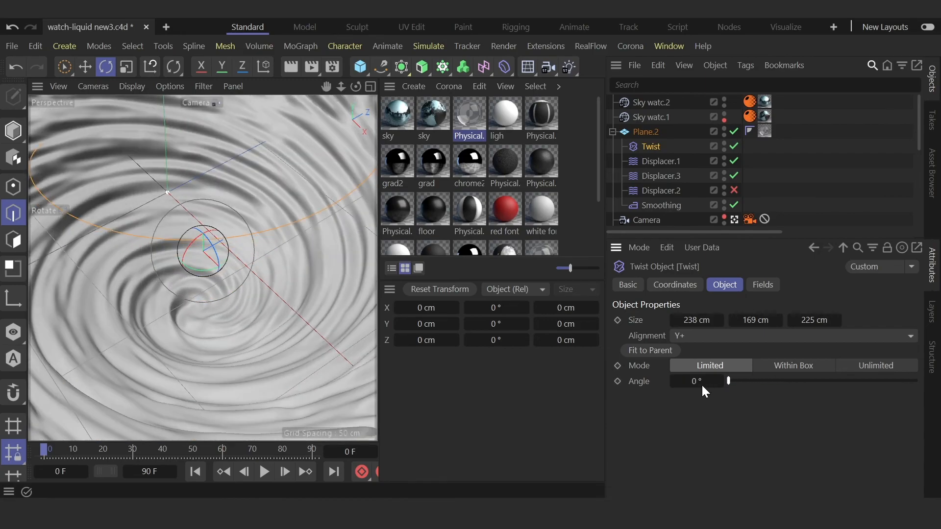
left_click_drag(729, 380, 840, 381)
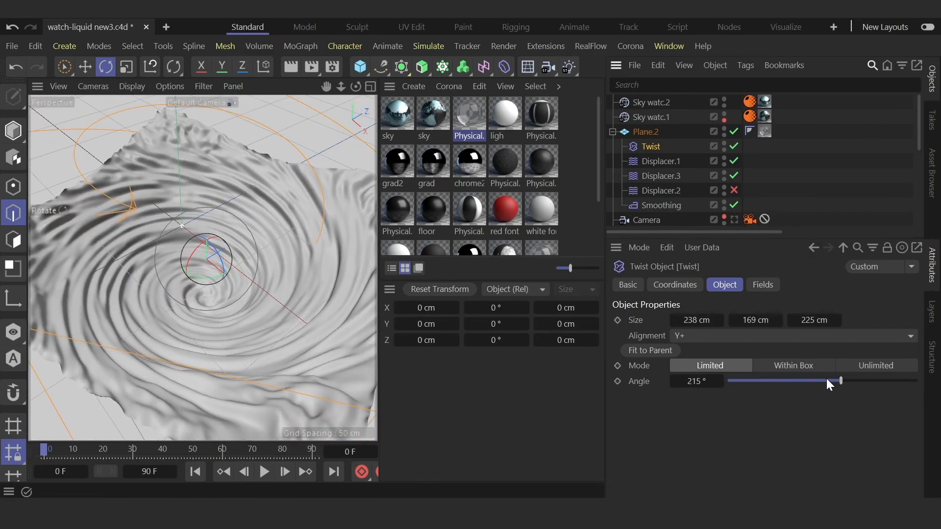
left_click_drag(840, 380, 771, 381)
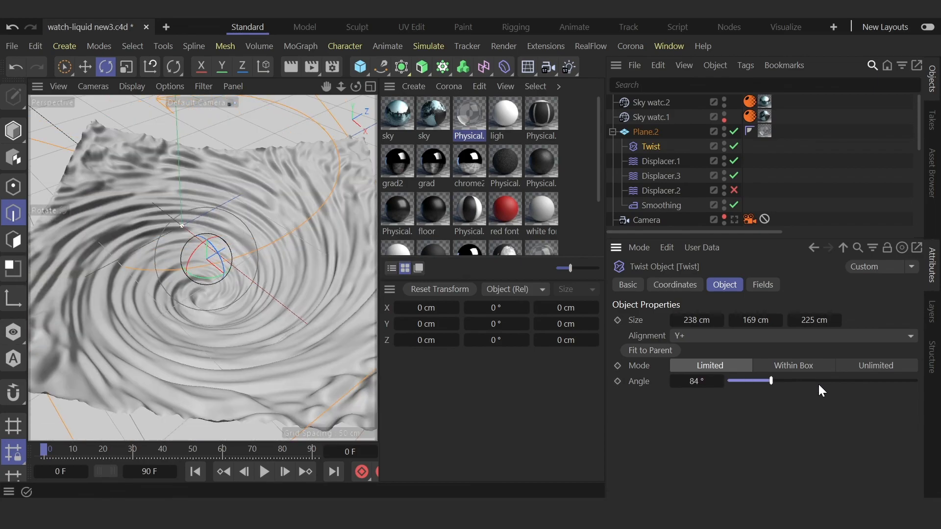